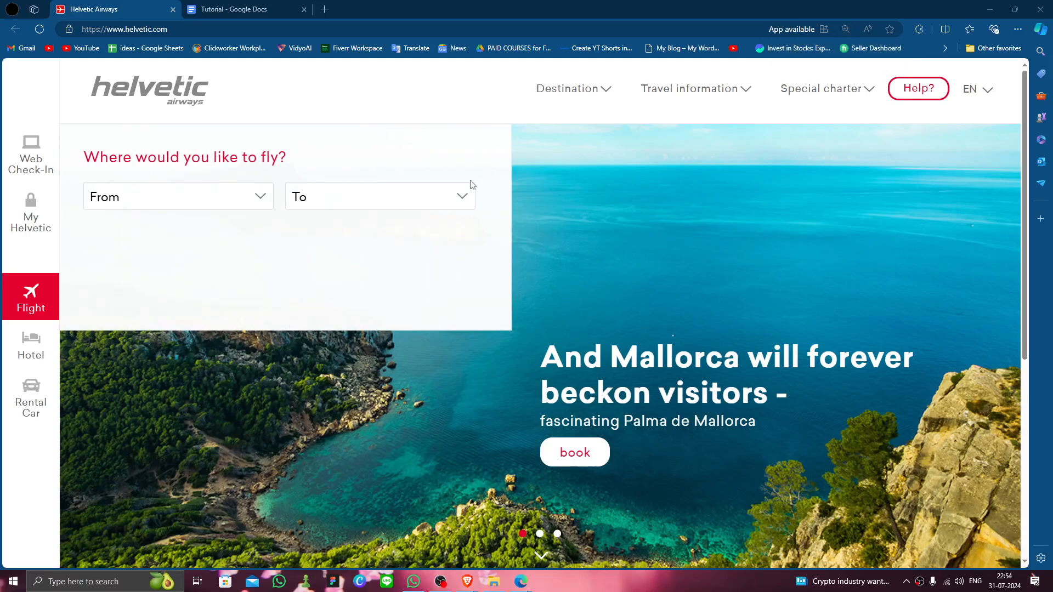
pyautogui.moveTo(621, 479)
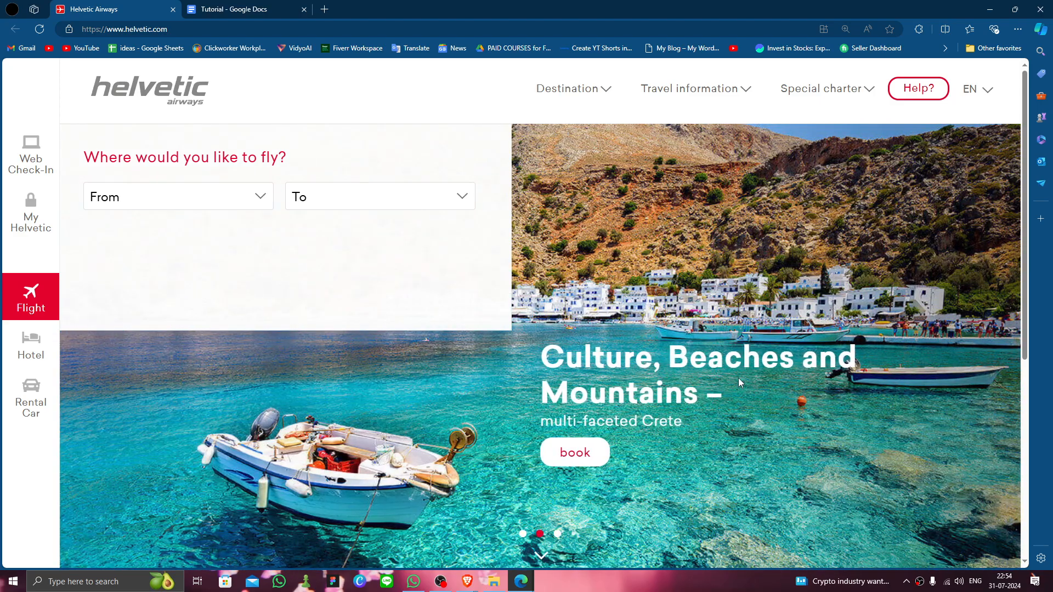
pyautogui.moveTo(100, 139)
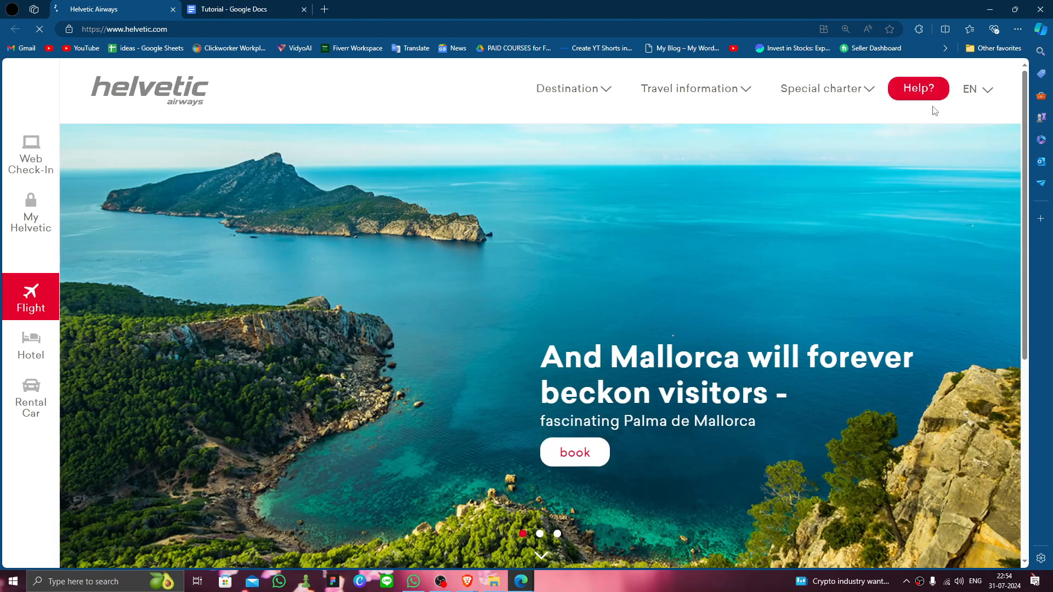
pyautogui.click(917, 88)
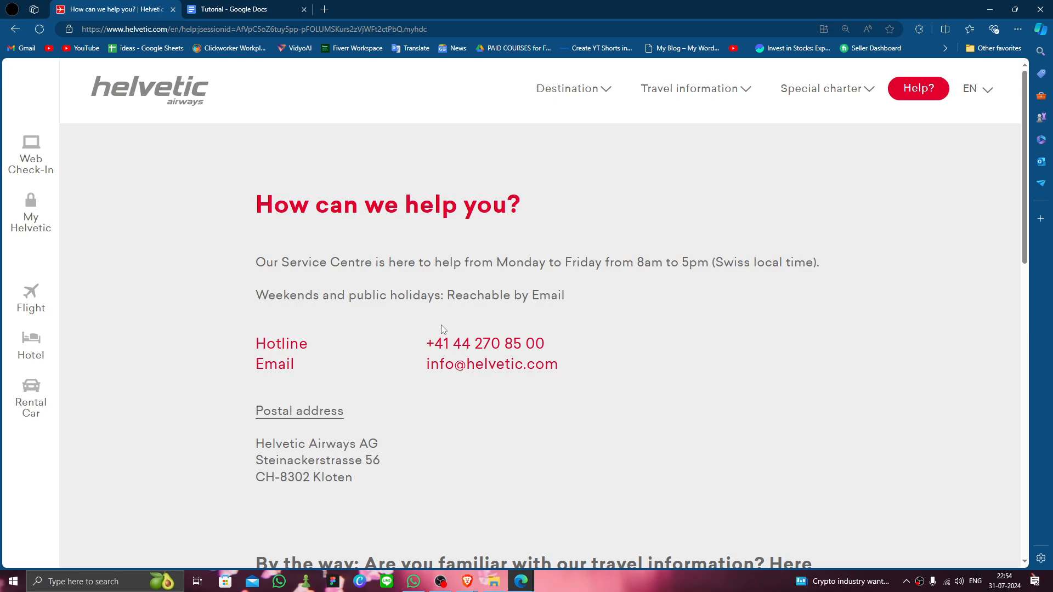
pyautogui.moveTo(438, 375)
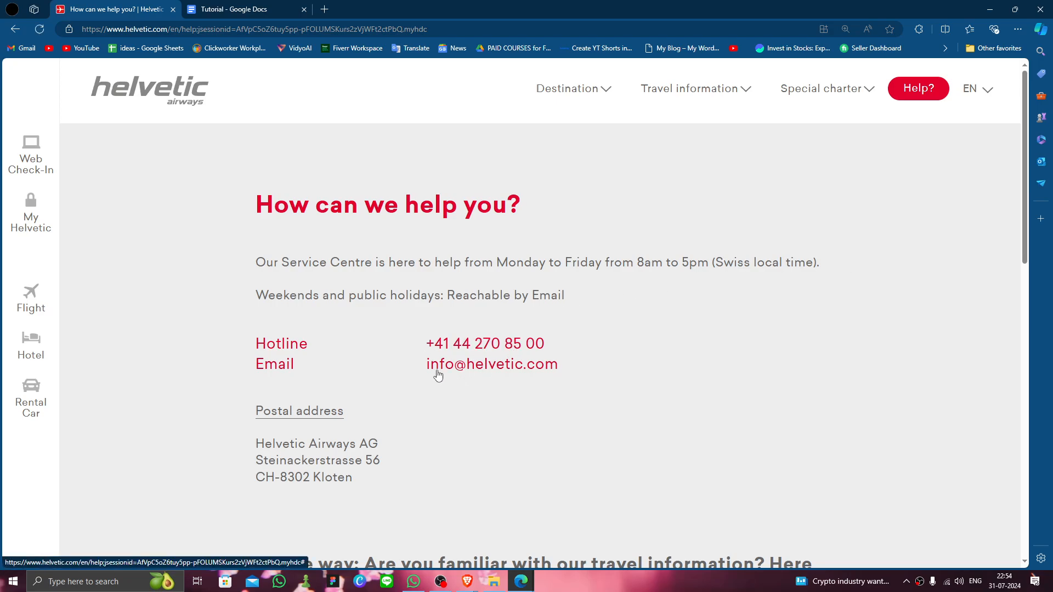
pyautogui.moveTo(472, 384)
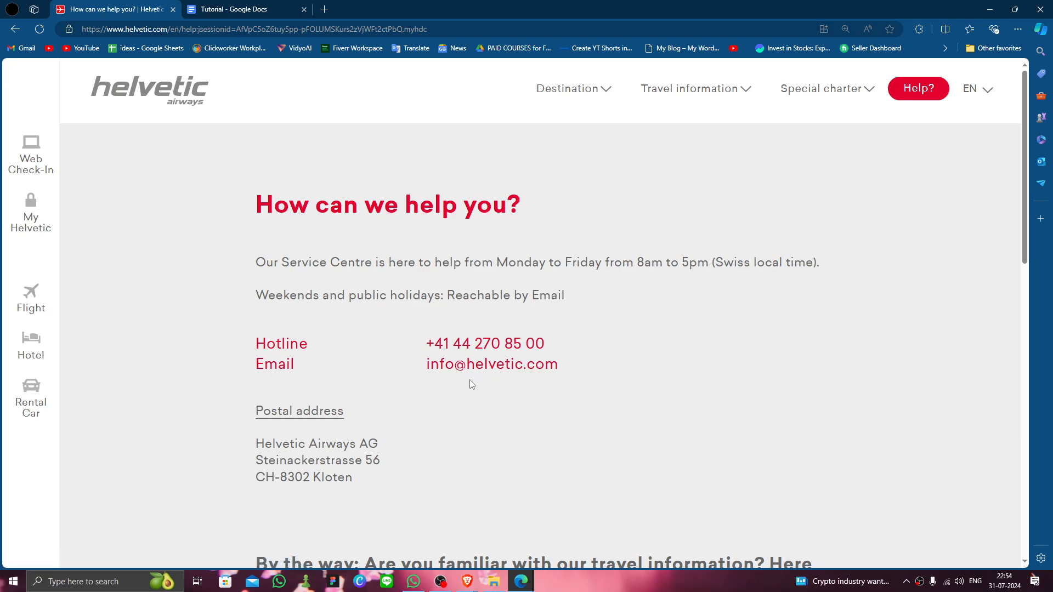
pyautogui.moveTo(469, 317)
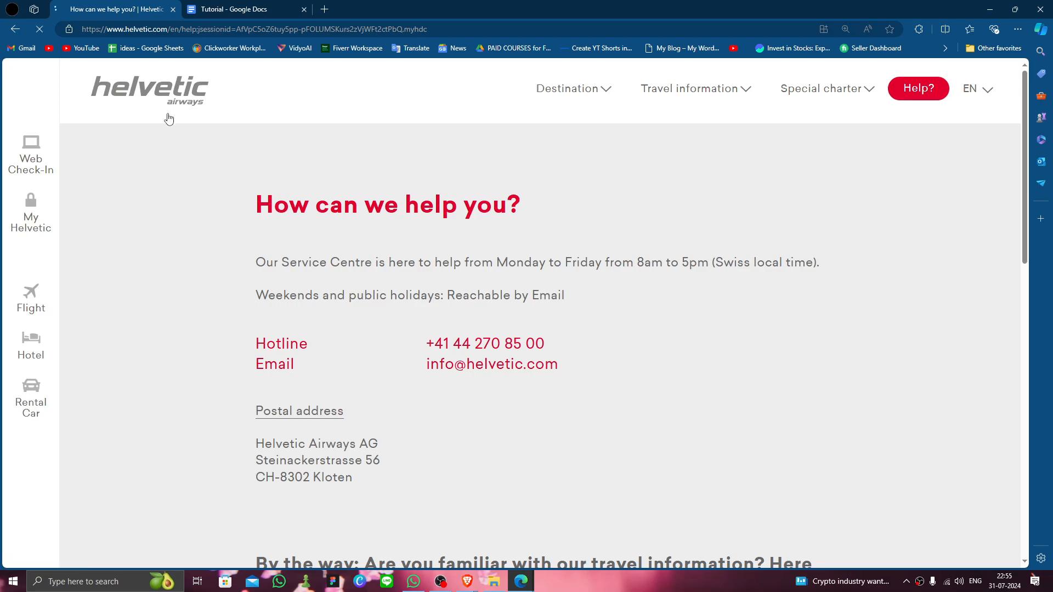
pyautogui.click(148, 89)
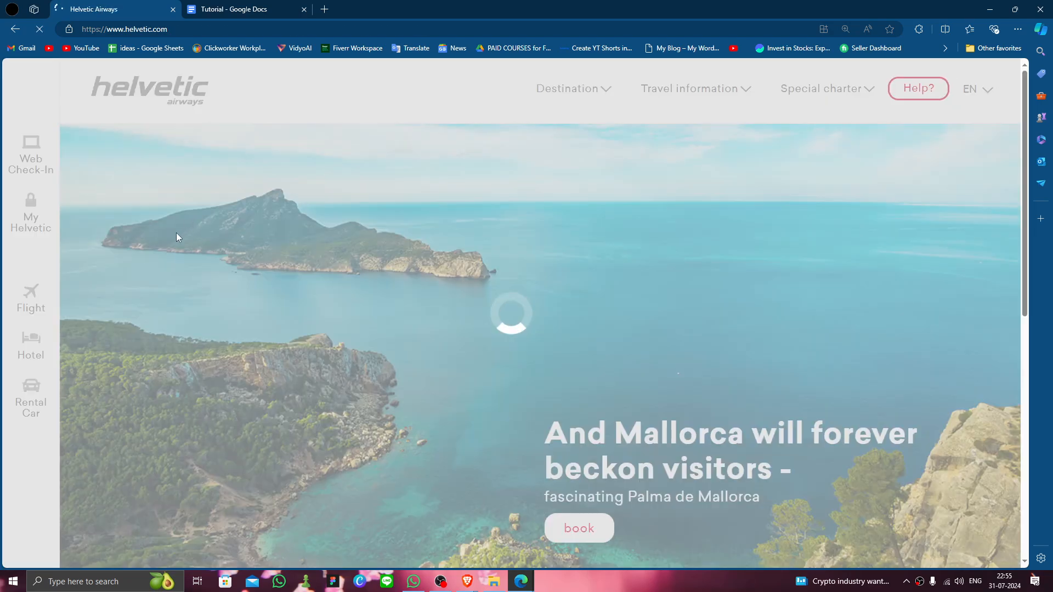